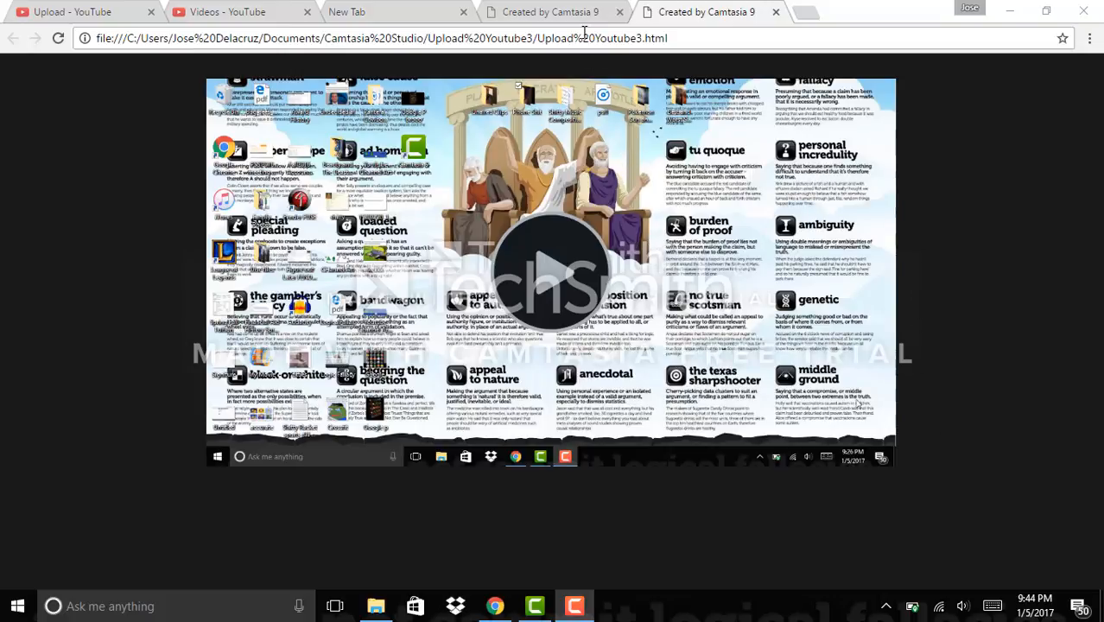
mouse_move(850, 155)
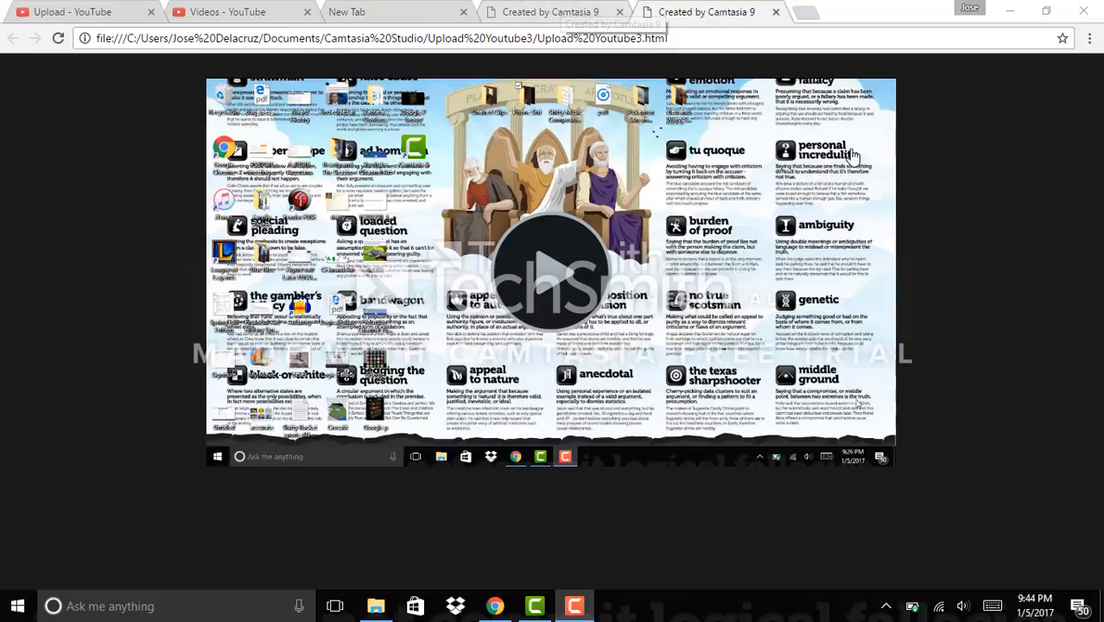
mouse_move(959, 157)
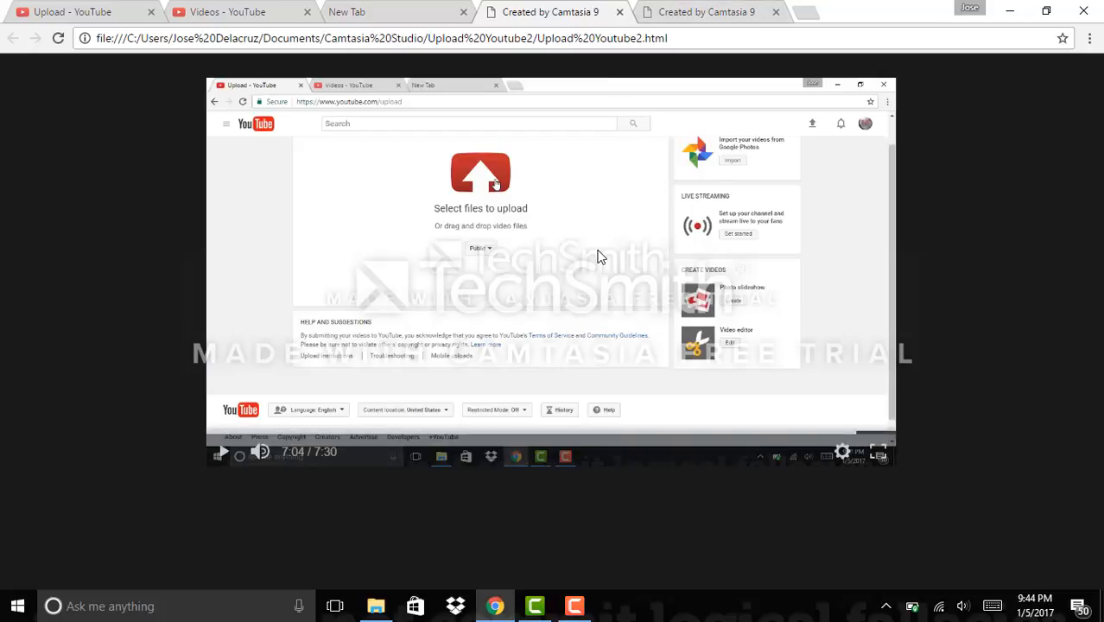
In a new private window, run a Google search for 'free video recording software'
click(705, 10)
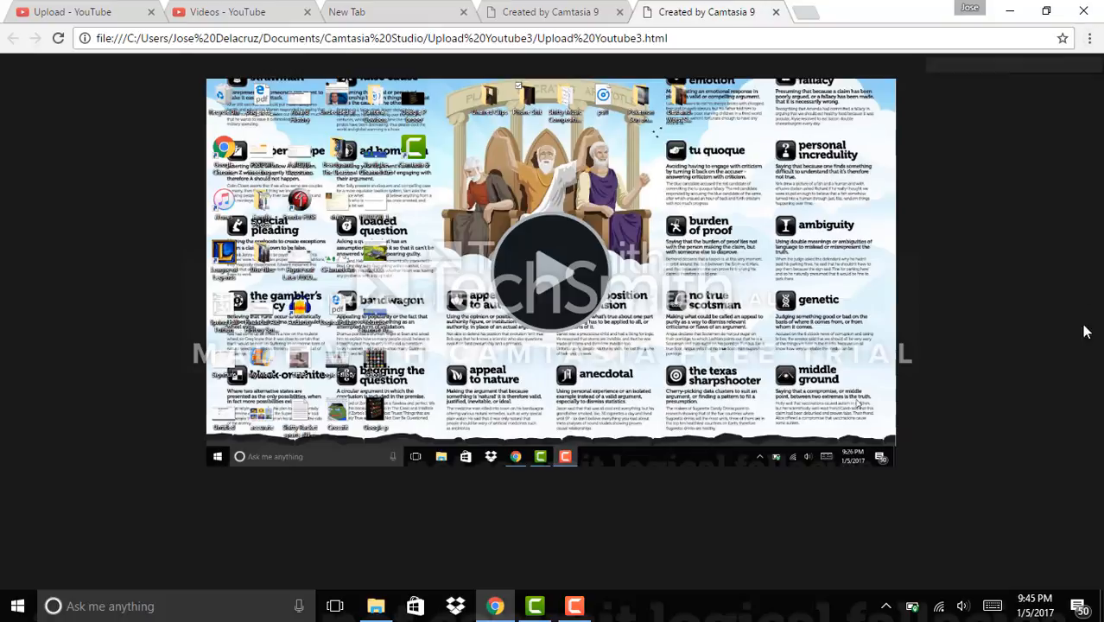
mouse_move(1095, 110)
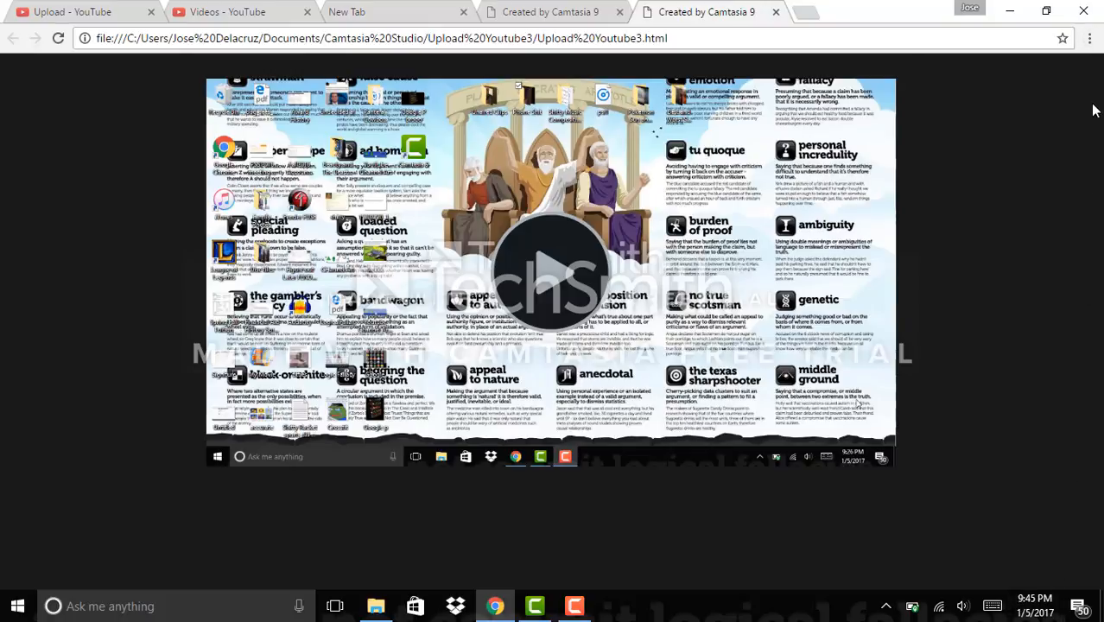
click(1088, 38)
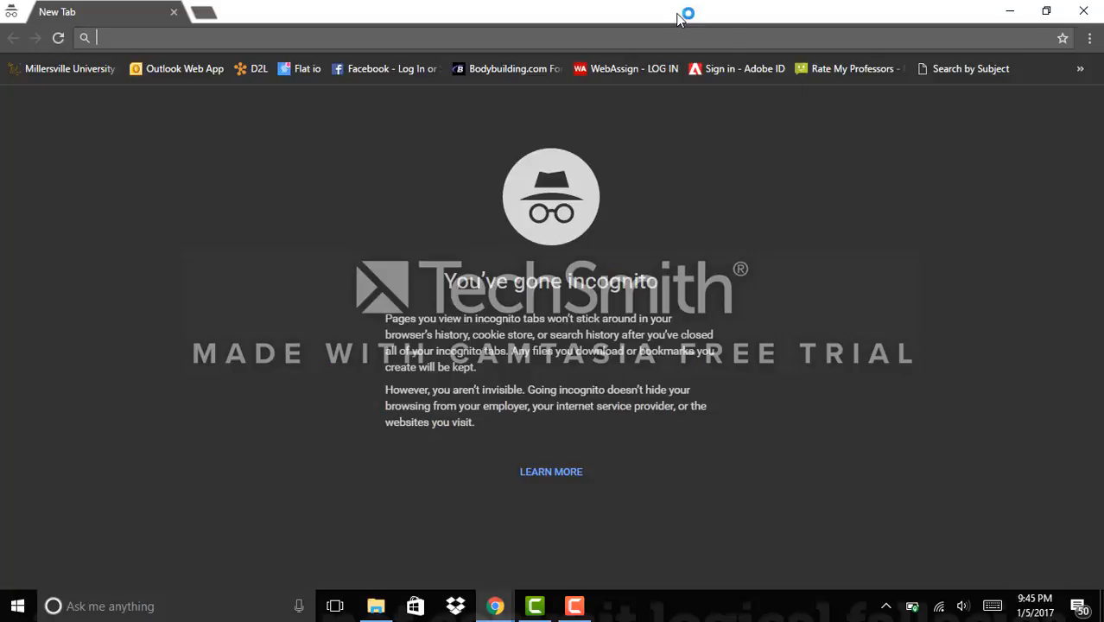
text(free)
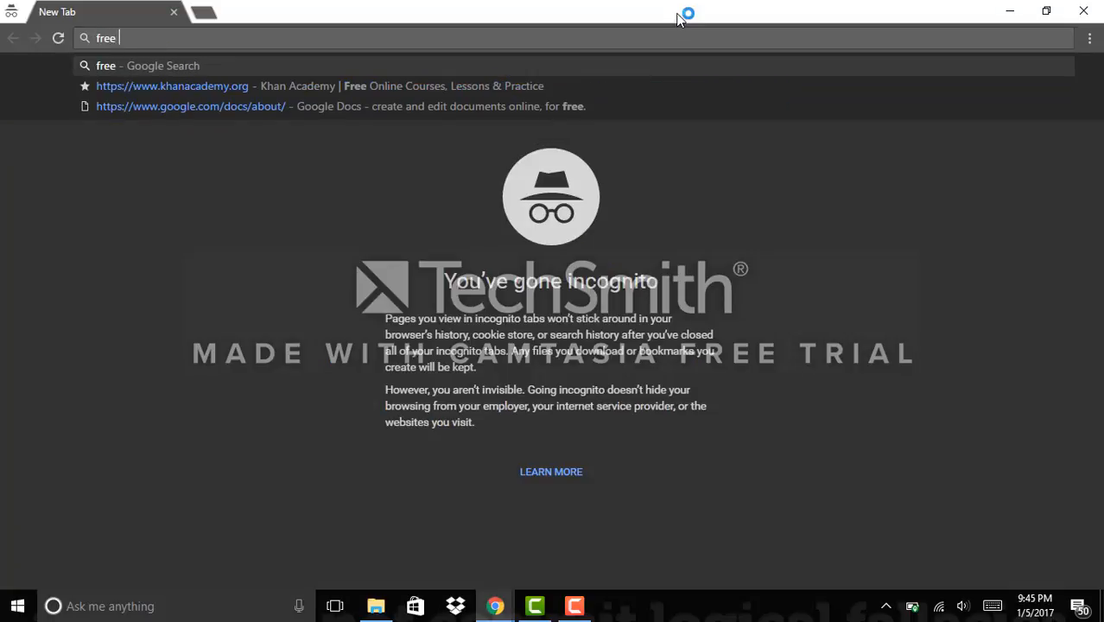
text(video)
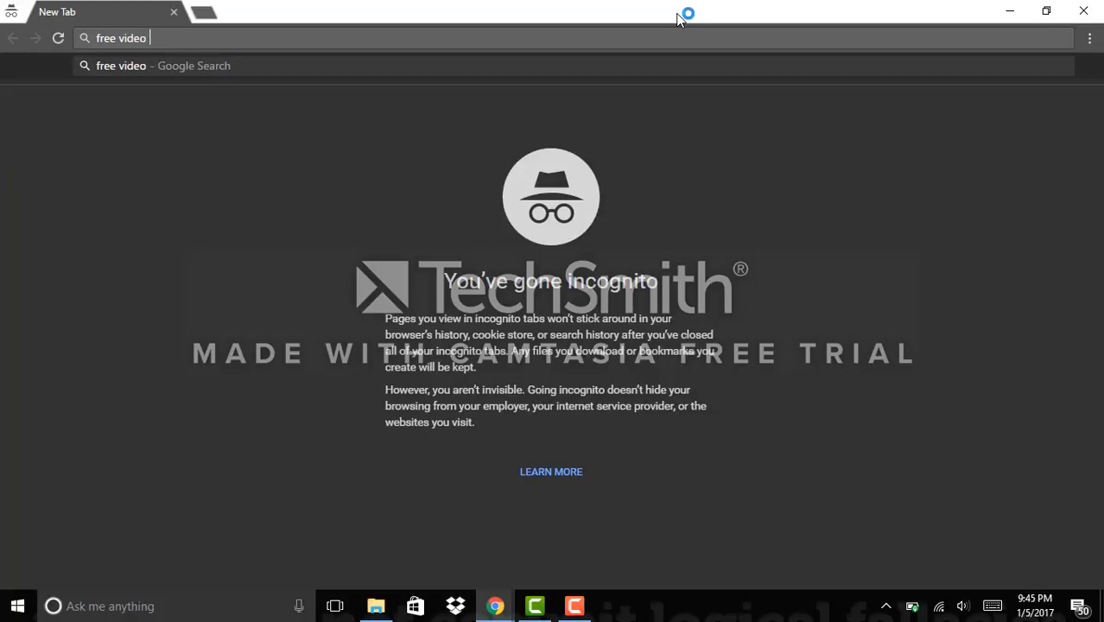
text(recording sof)
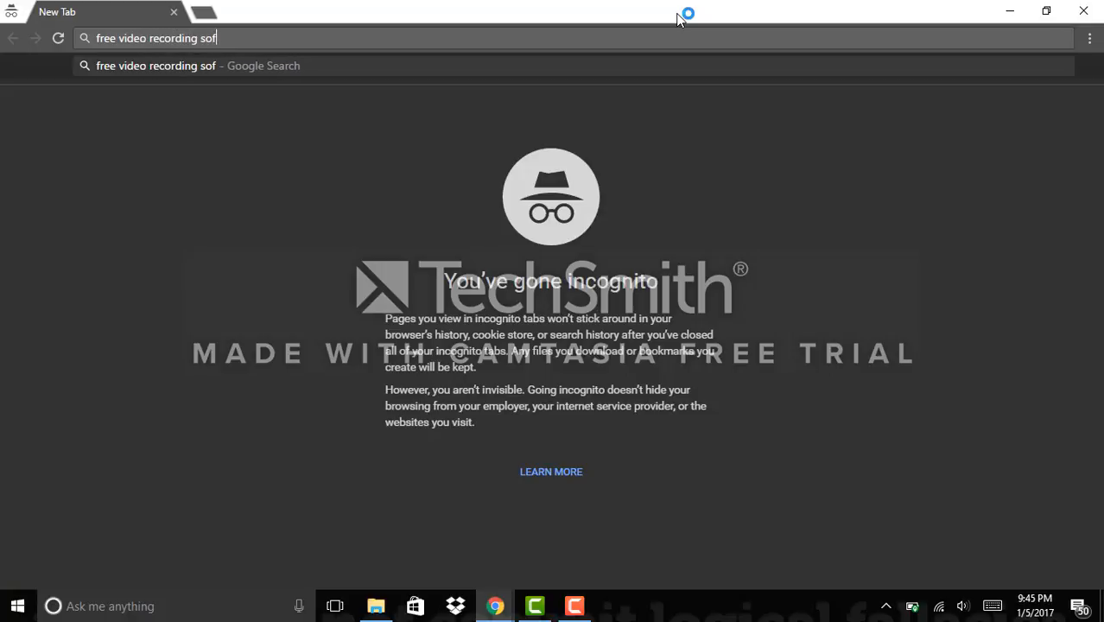
key(Return)
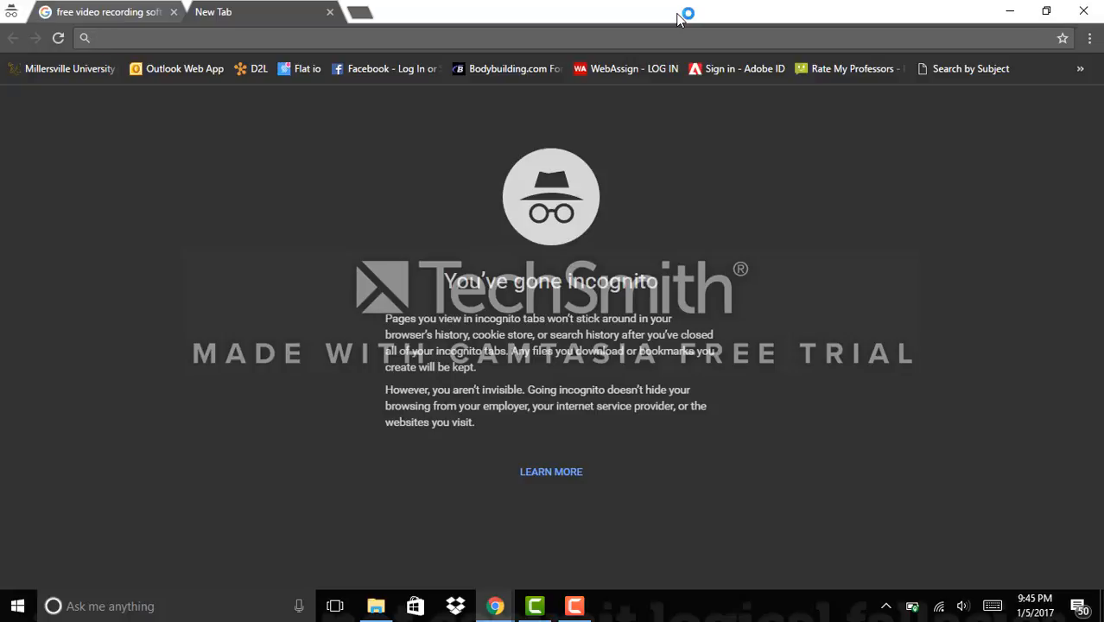
In a second tab, start searching for 'Screen recording software'
text(Sx)
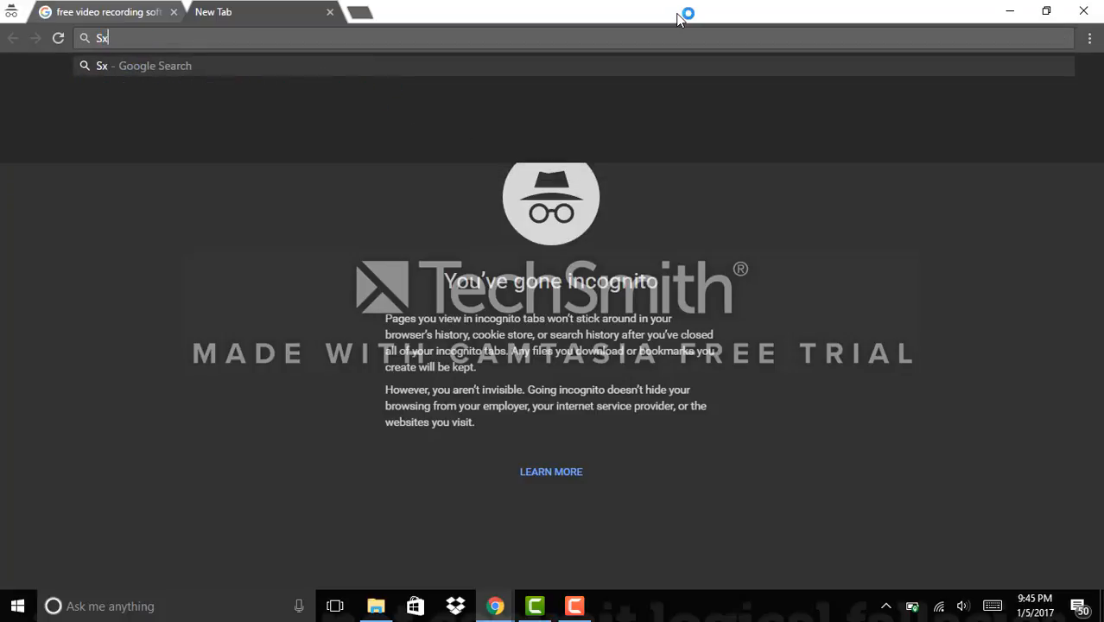
text(Scr)
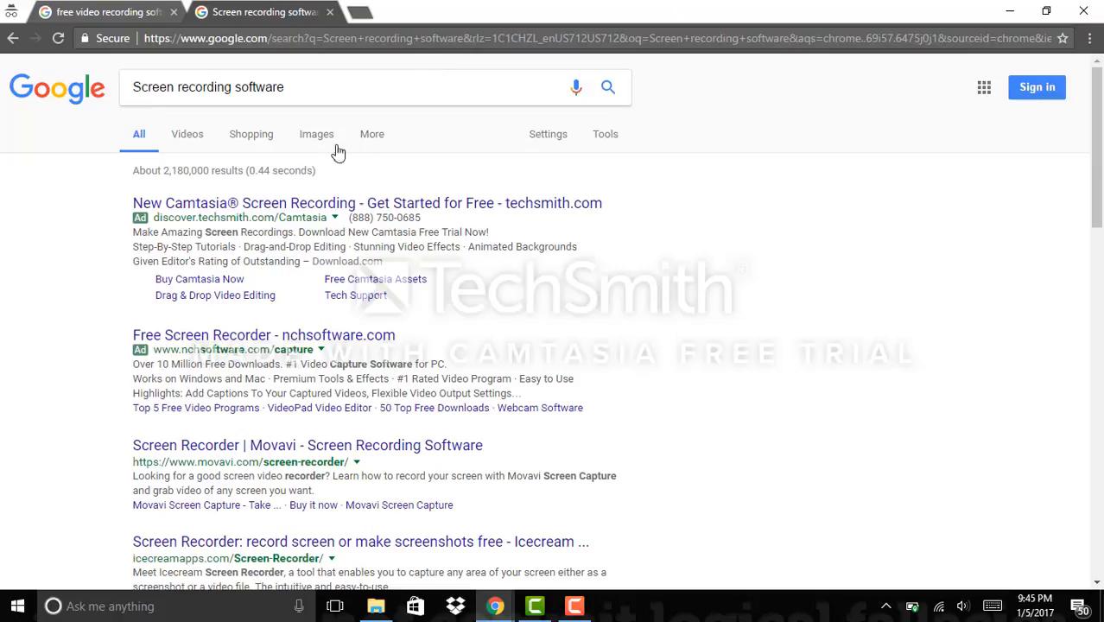
mouse_move(139, 6)
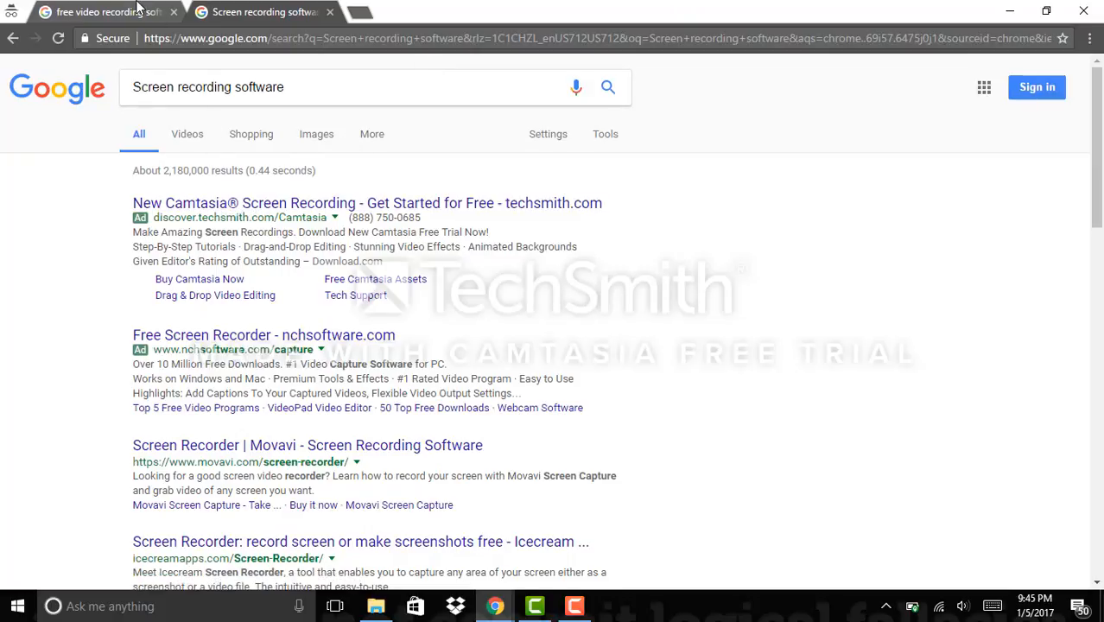
Close the free video recording software results and add a fresh incognito tab
click(104, 10)
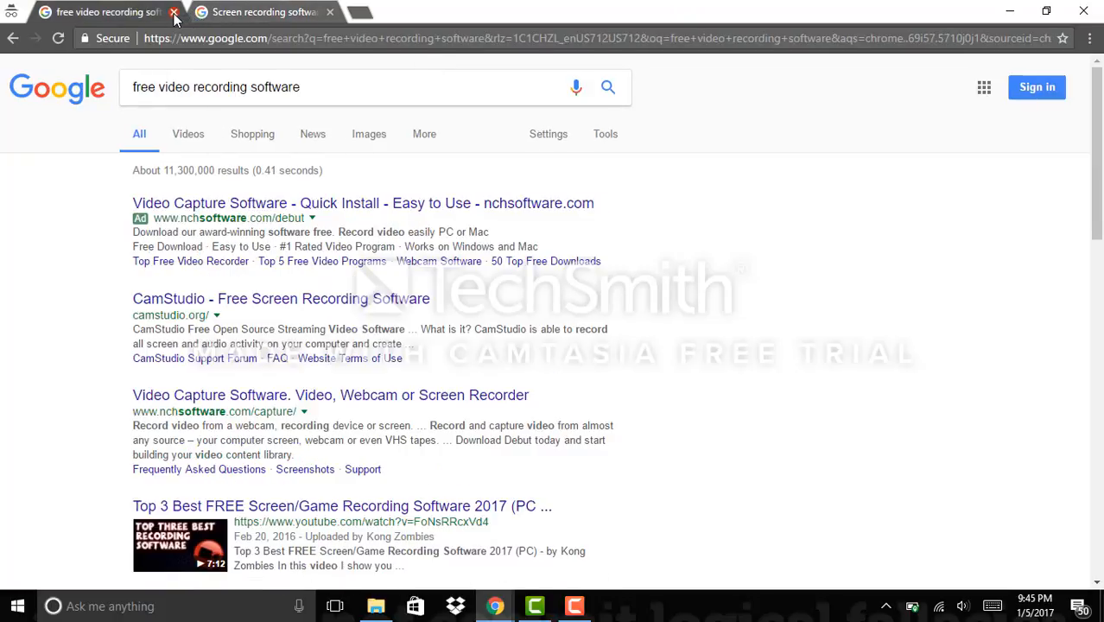
click(174, 11)
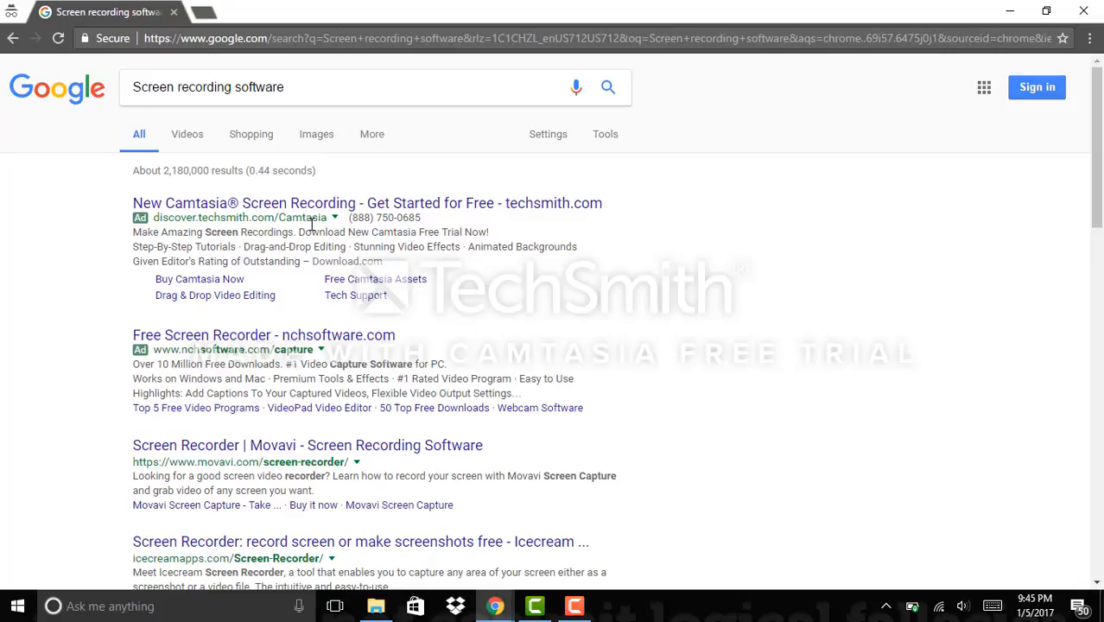
mouse_move(1084, 11)
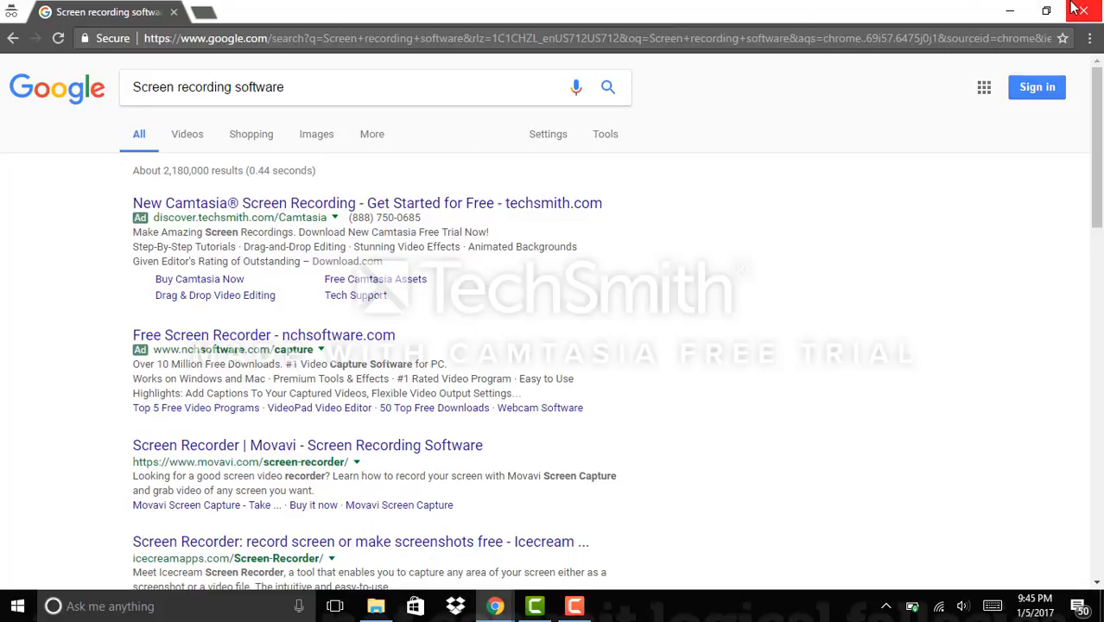
mouse_move(847, 7)
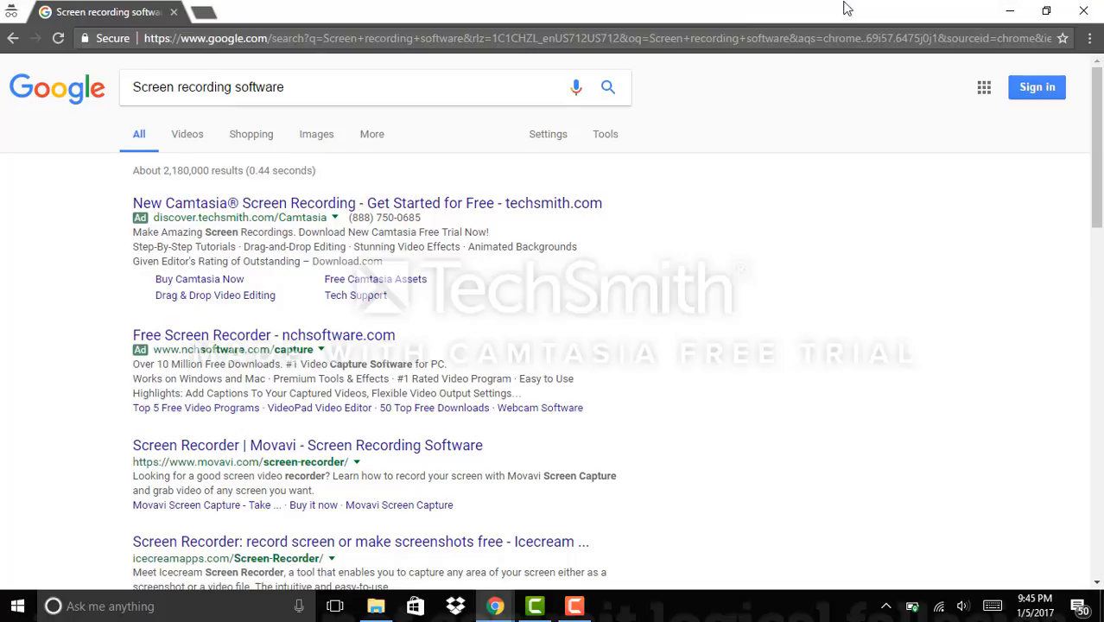
mouse_move(344, 163)
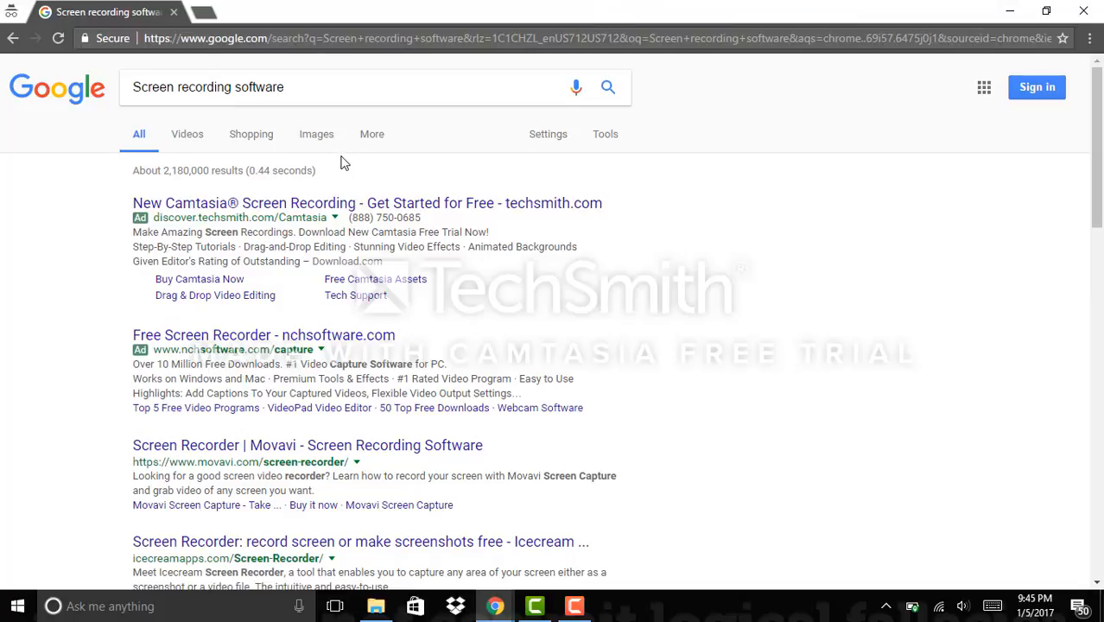
click(213, 10)
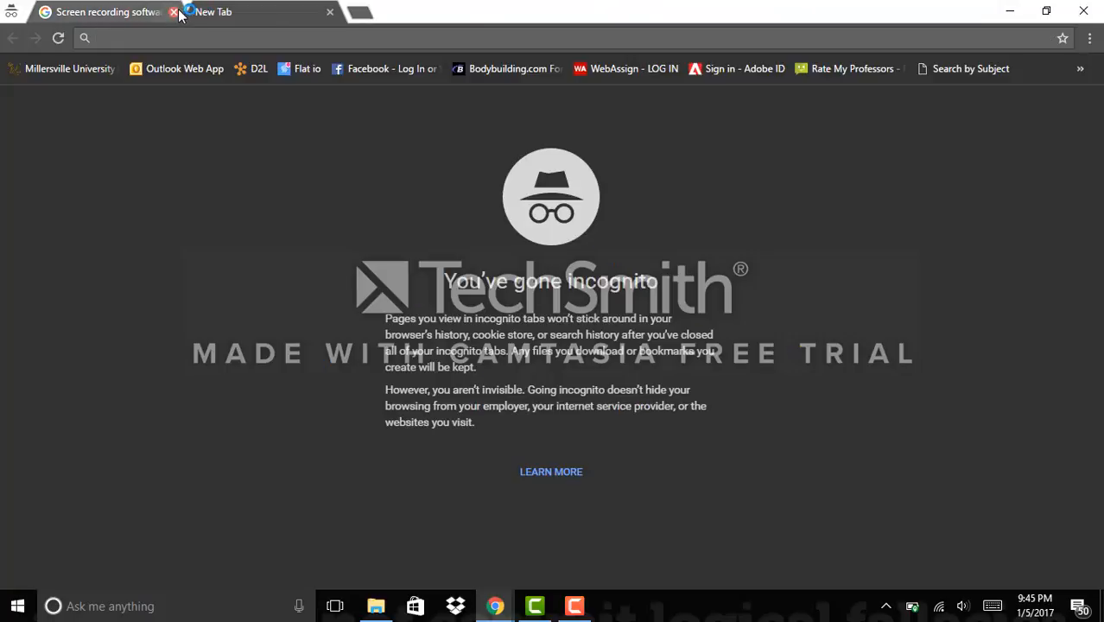
Close the old results tab and search Google for 'hypercam'
click(174, 10)
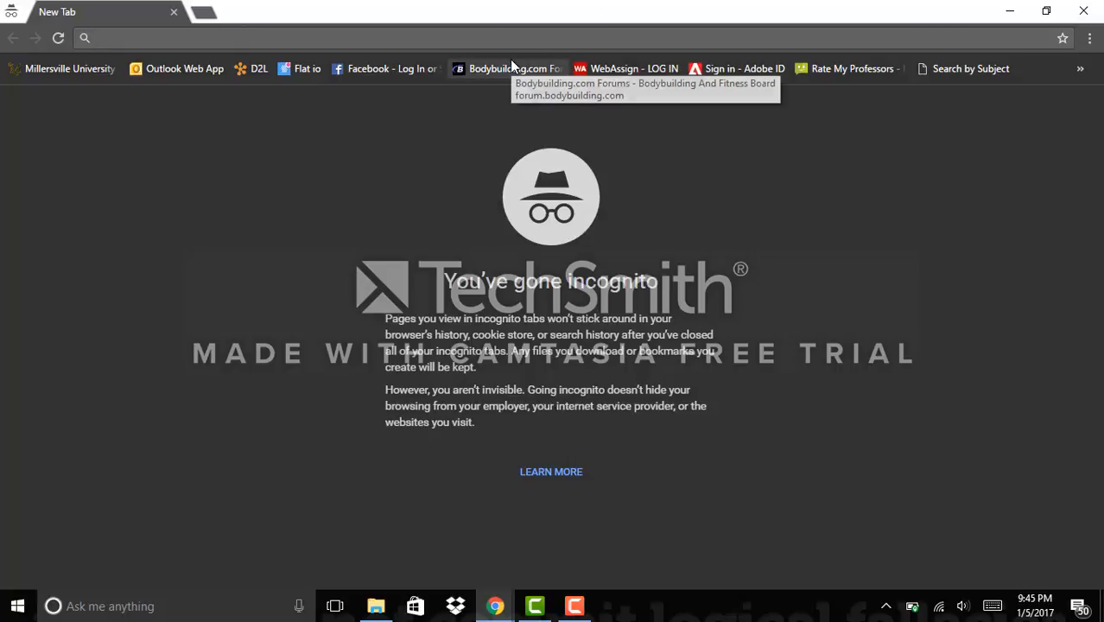
text(hyper)
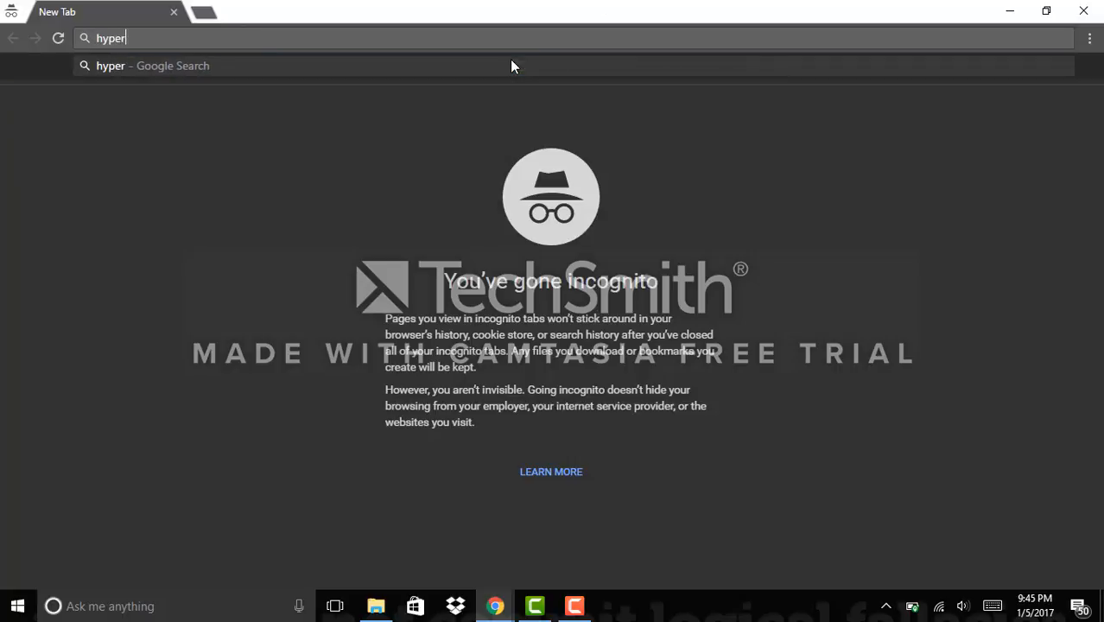
text(cam2)
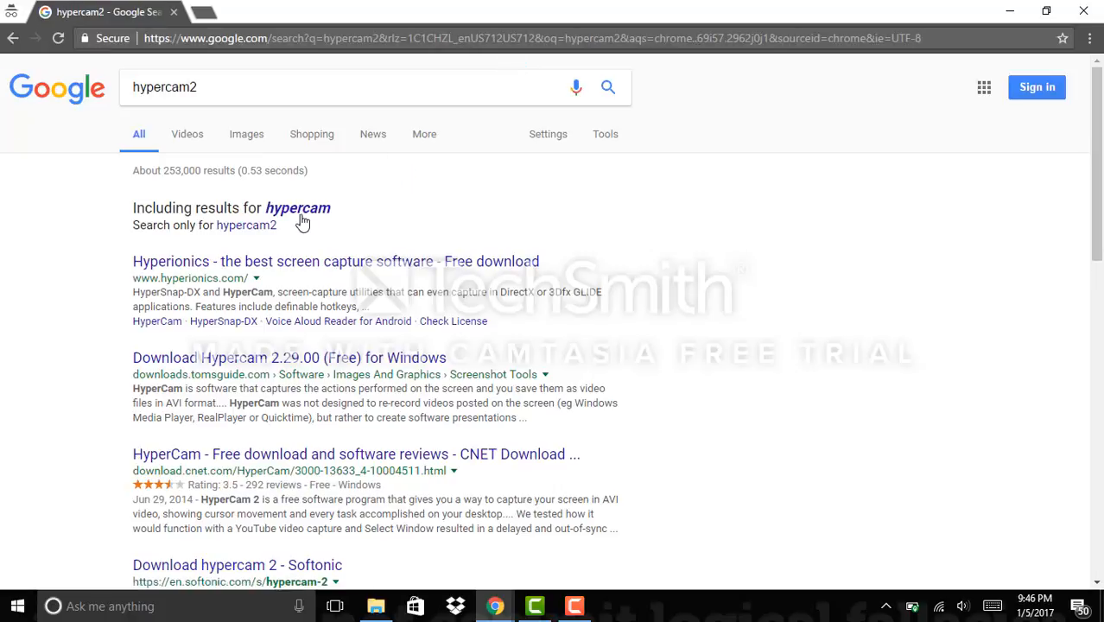
click(245, 225)
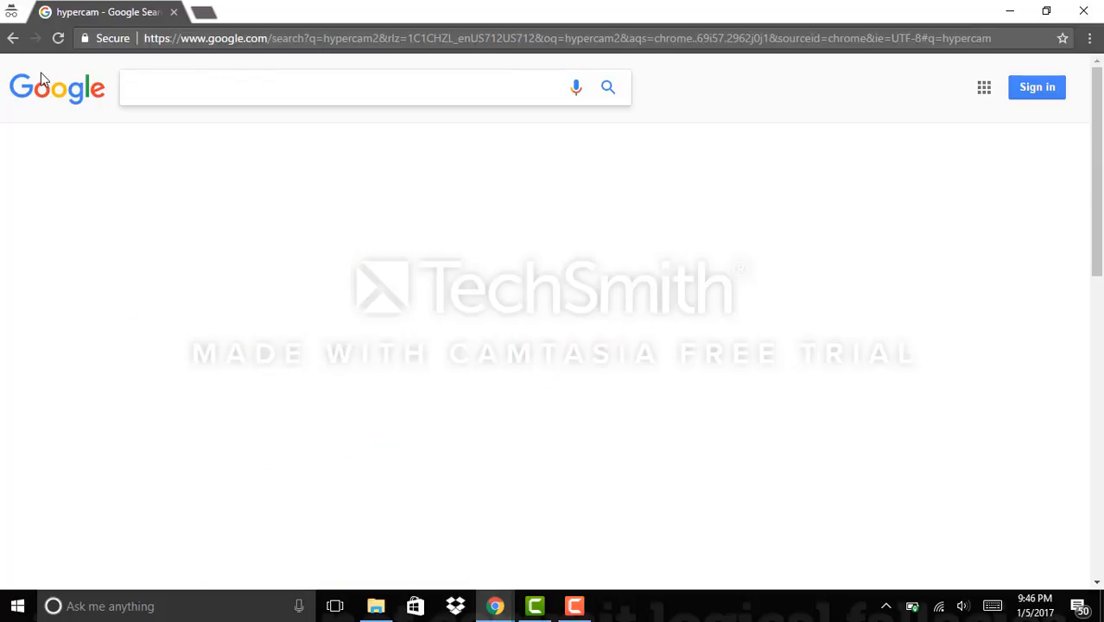
Erase stray text from the search box and begin a new query
text(fuck)
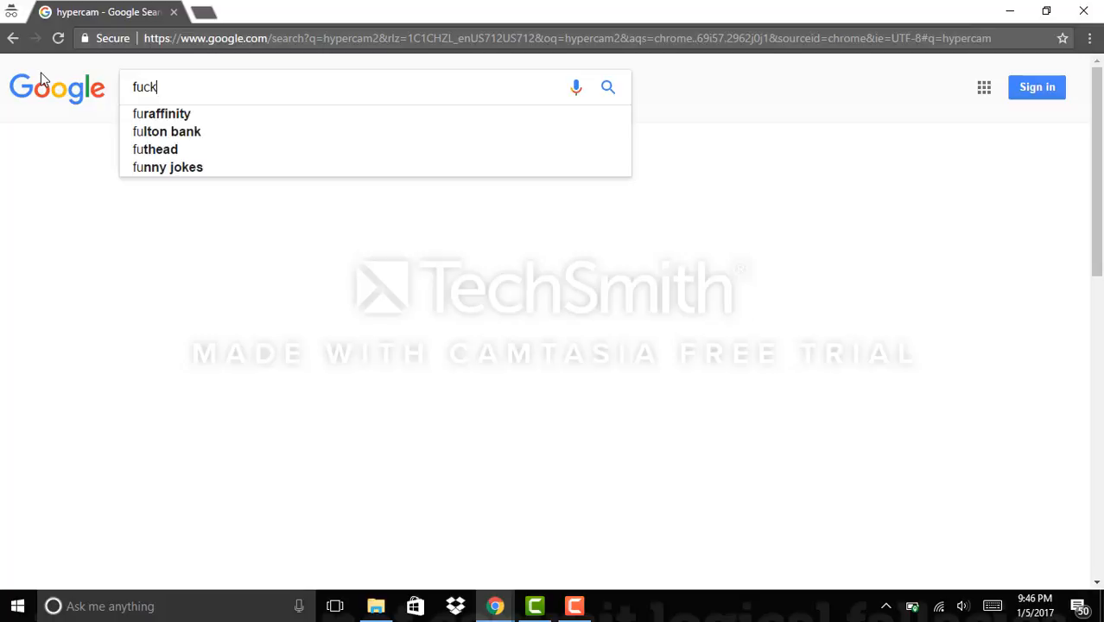
key(ctrl+a)
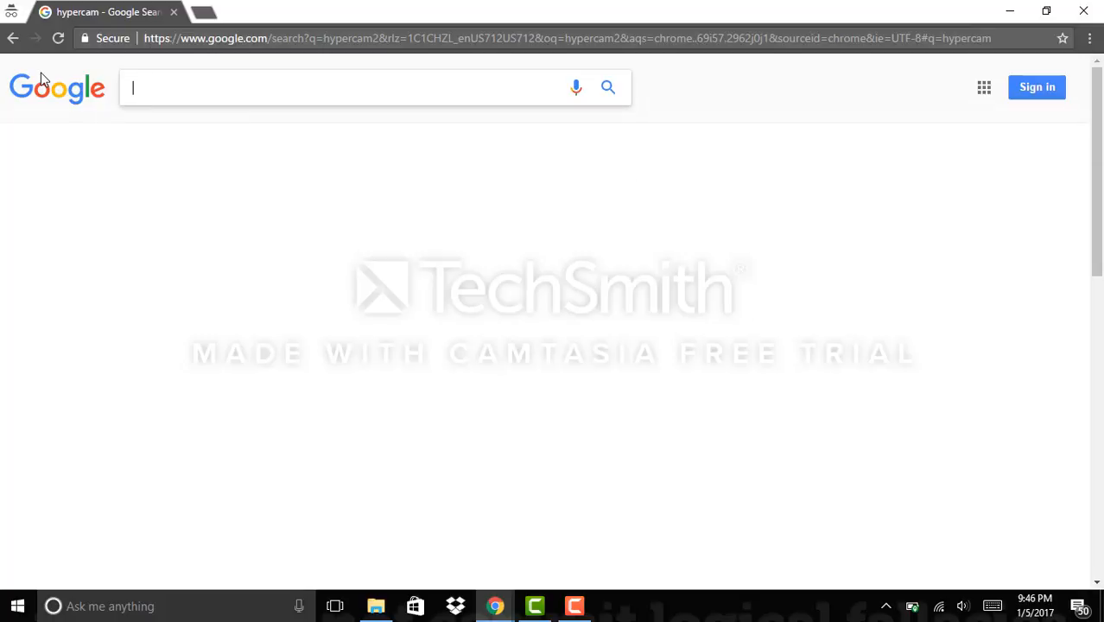
text(Frr)
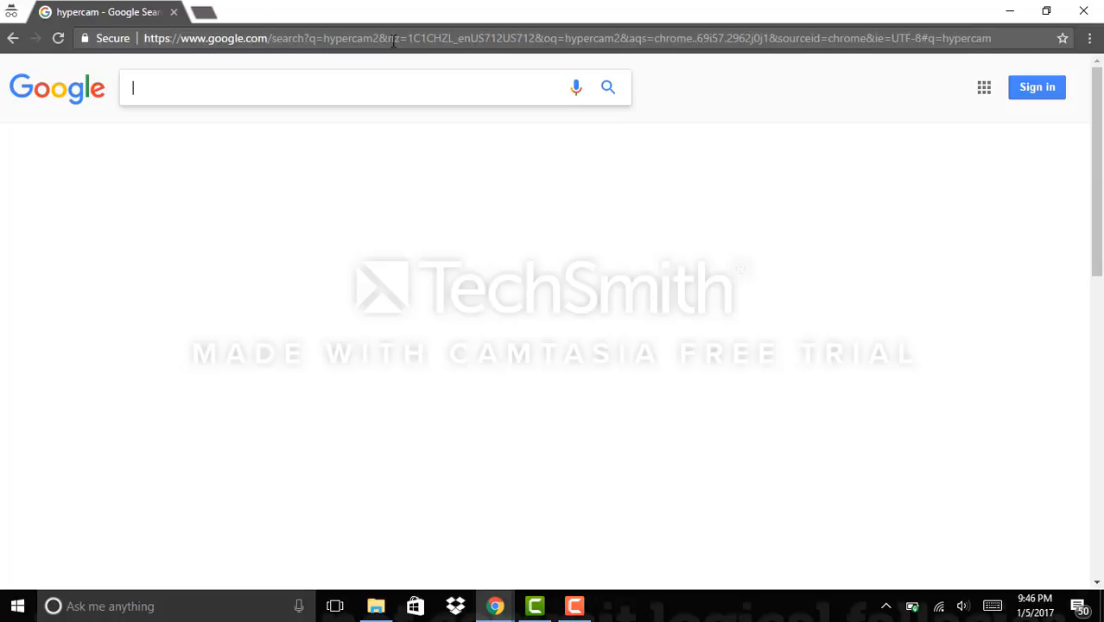
mouse_move(1085, 11)
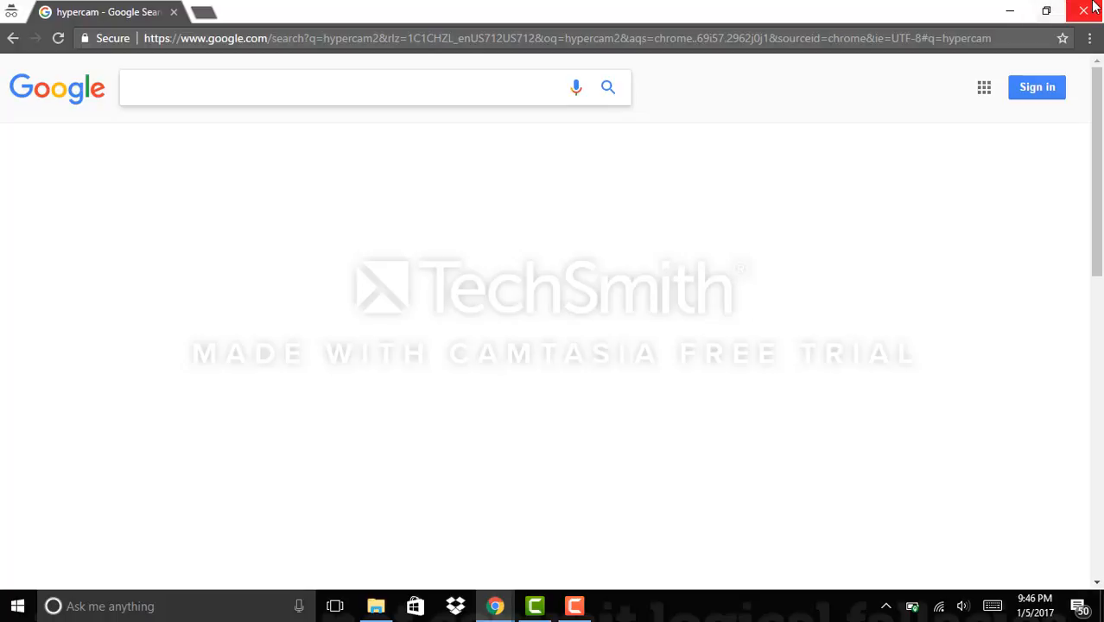
mouse_move(1091, 8)
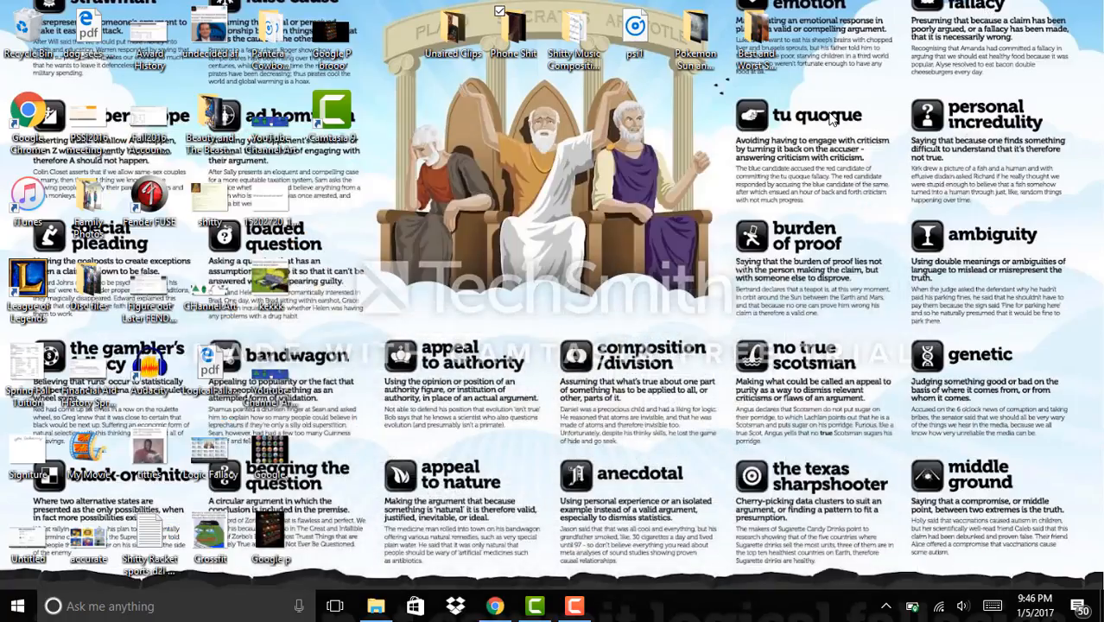
mouse_move(494, 605)
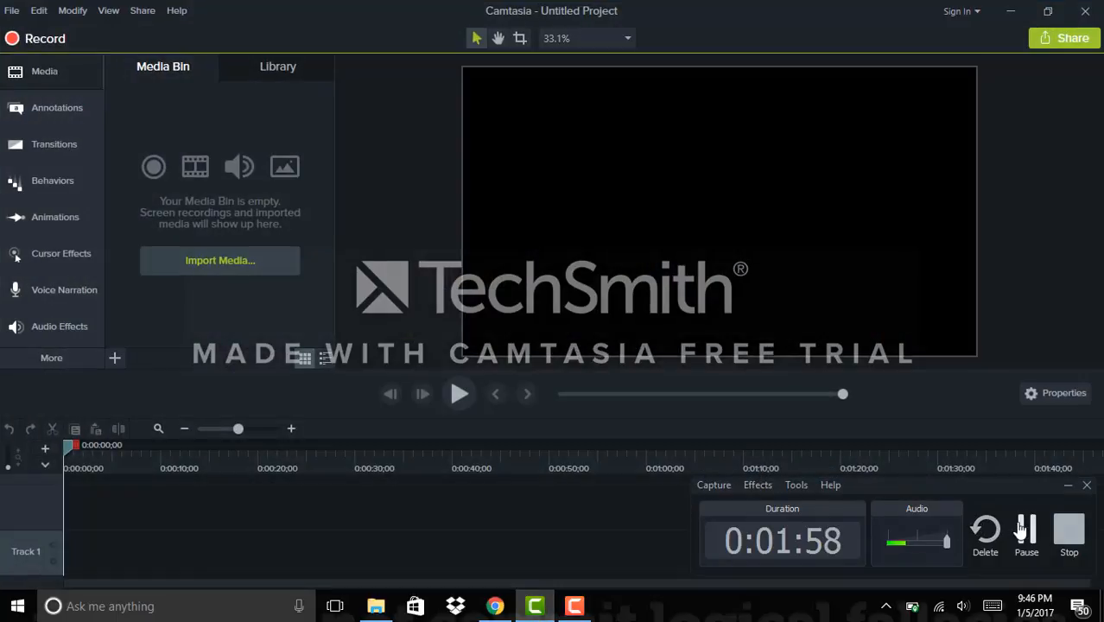
Stop the Camtasia recording to add the clip, then bring the recorder controls back
click(1068, 536)
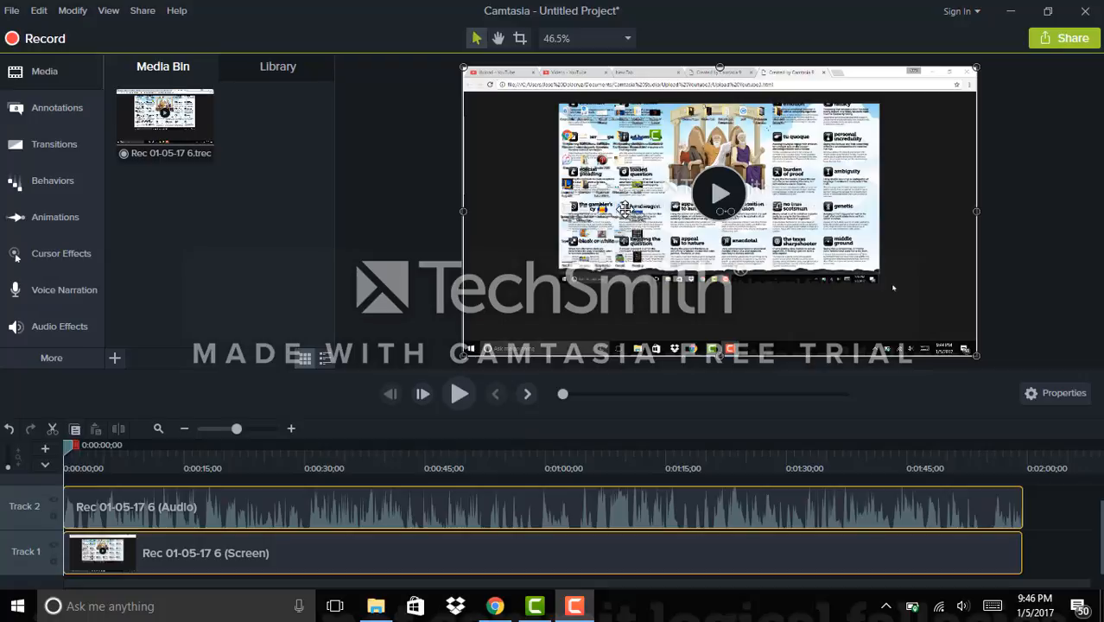
mouse_move(764, 93)
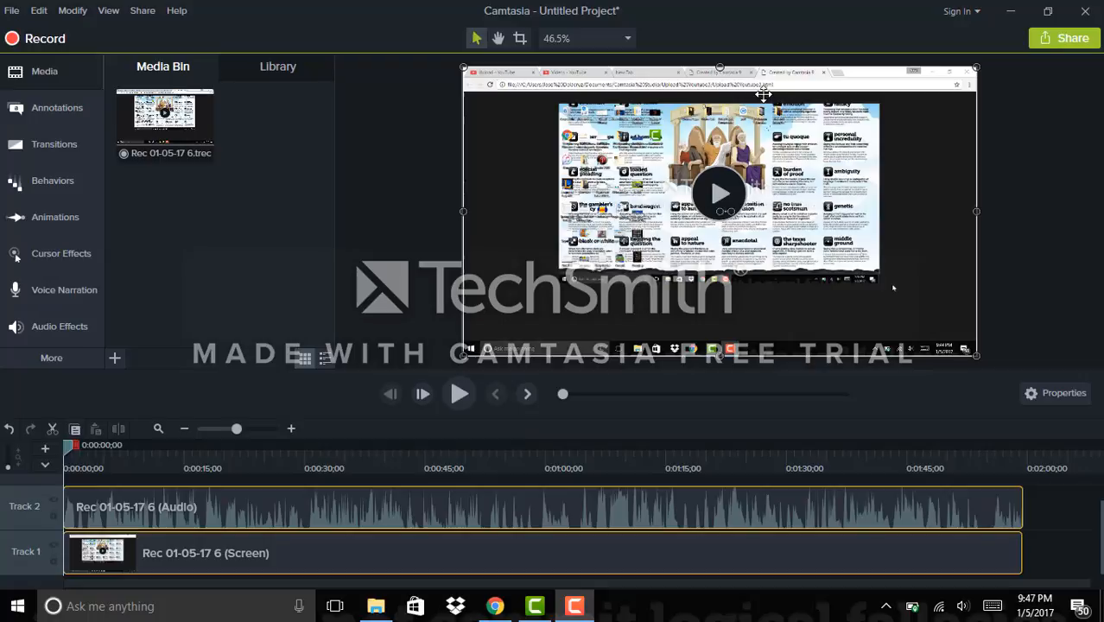
mouse_move(539, 121)
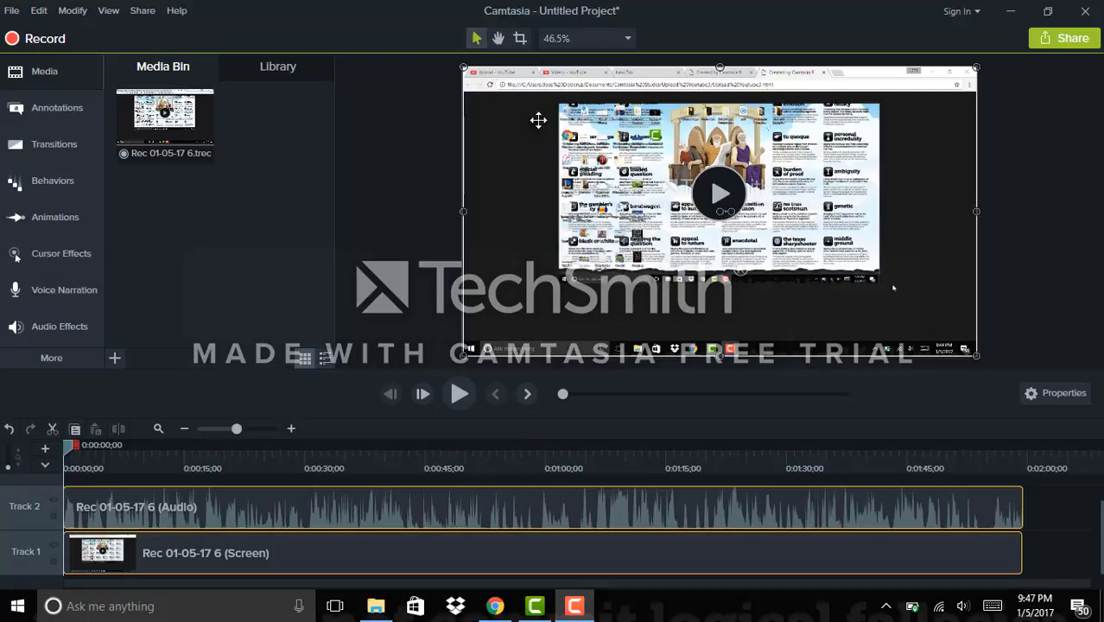
mouse_move(411, 141)
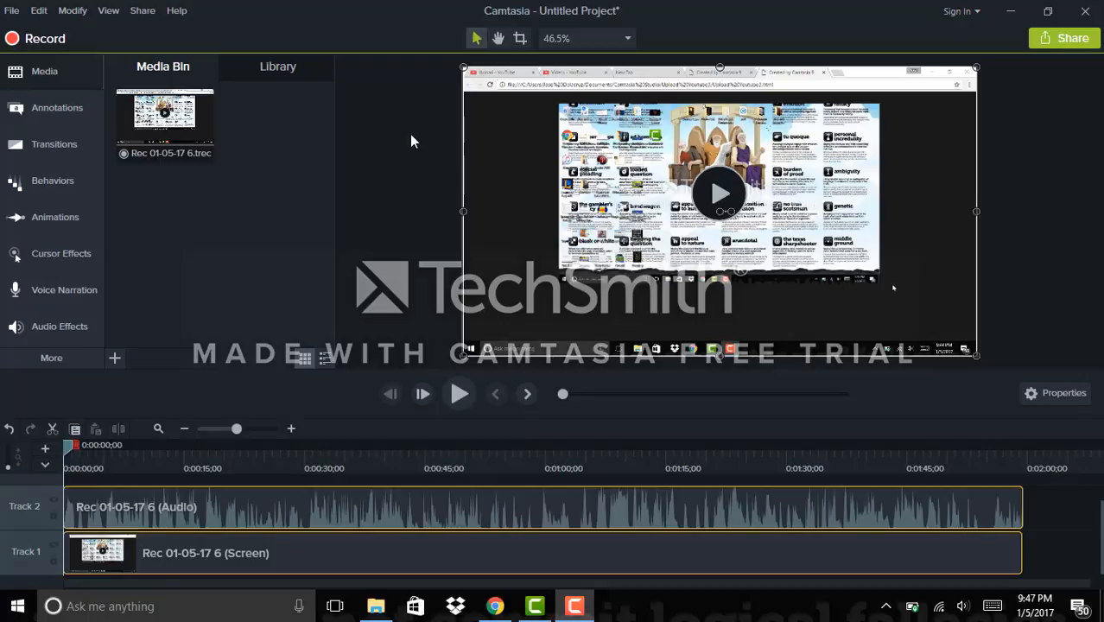
mouse_move(515, 518)
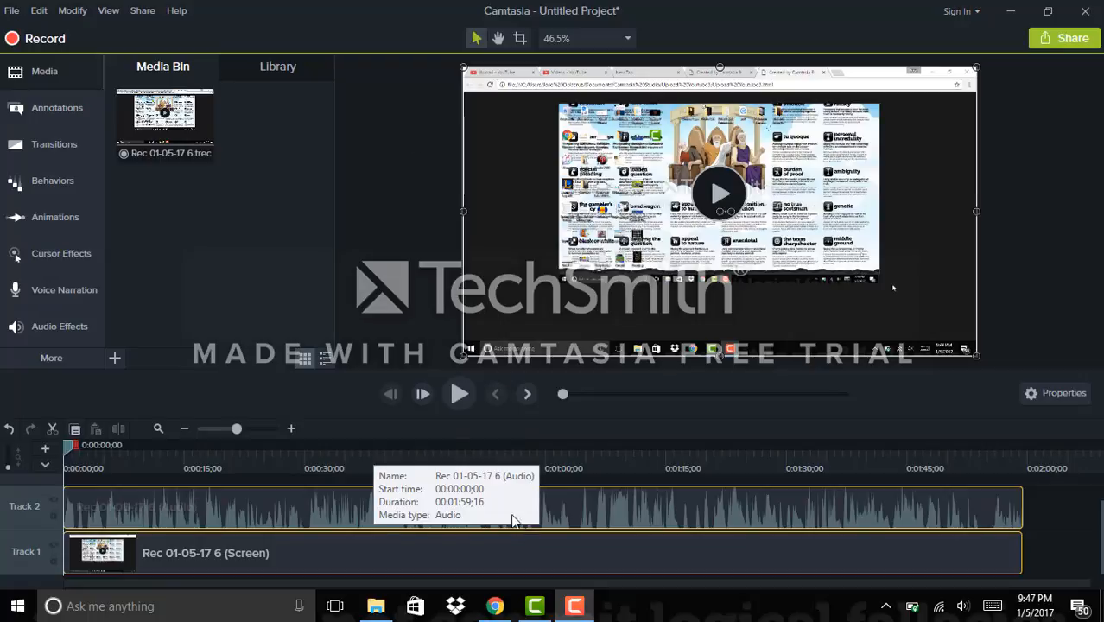
click(574, 605)
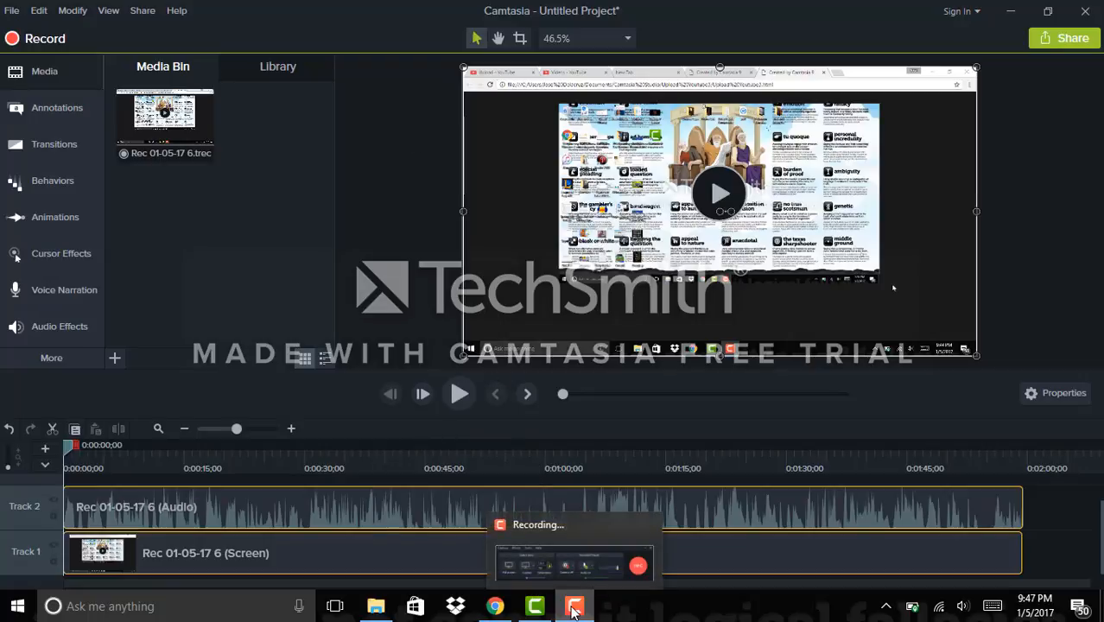
click(574, 605)
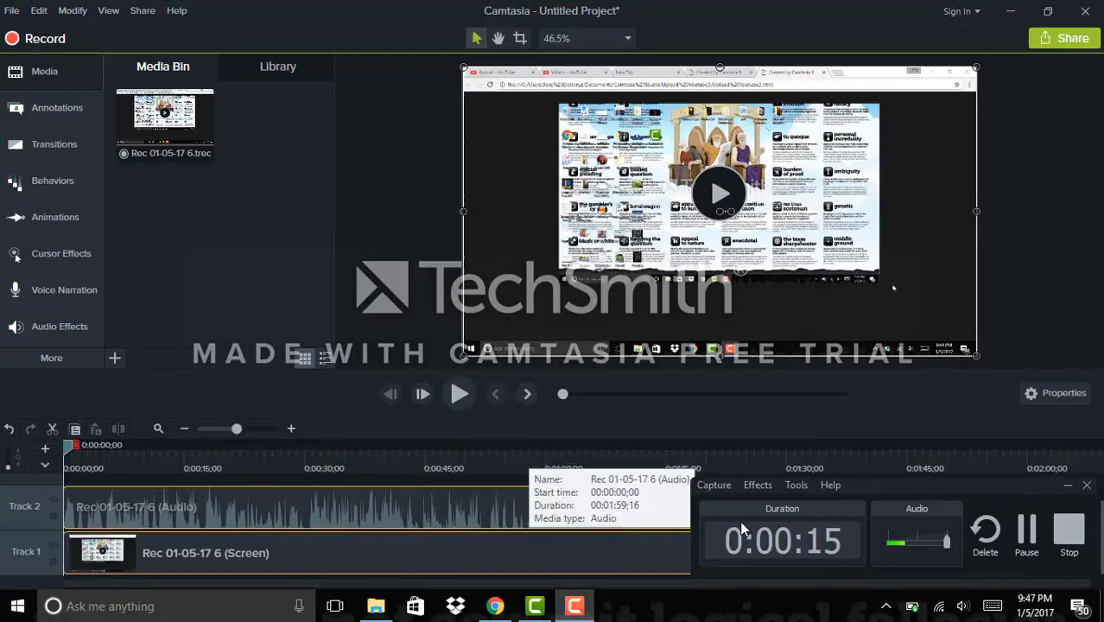